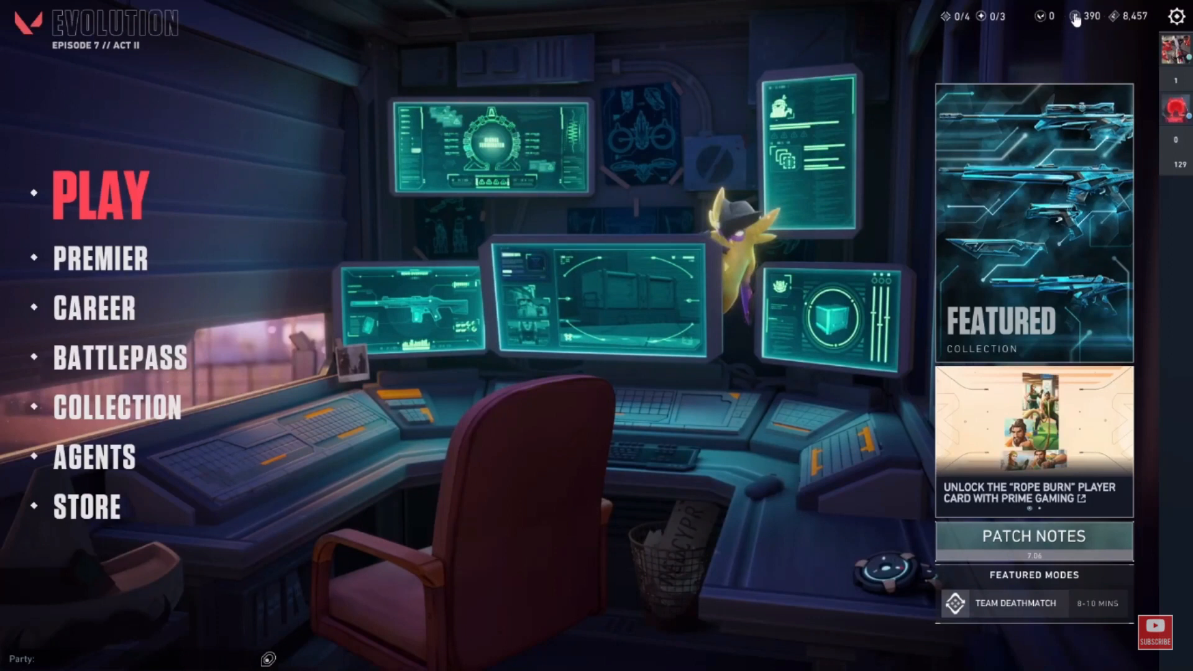
{"action": "mouse_move", "coordinate": [981, 68]}
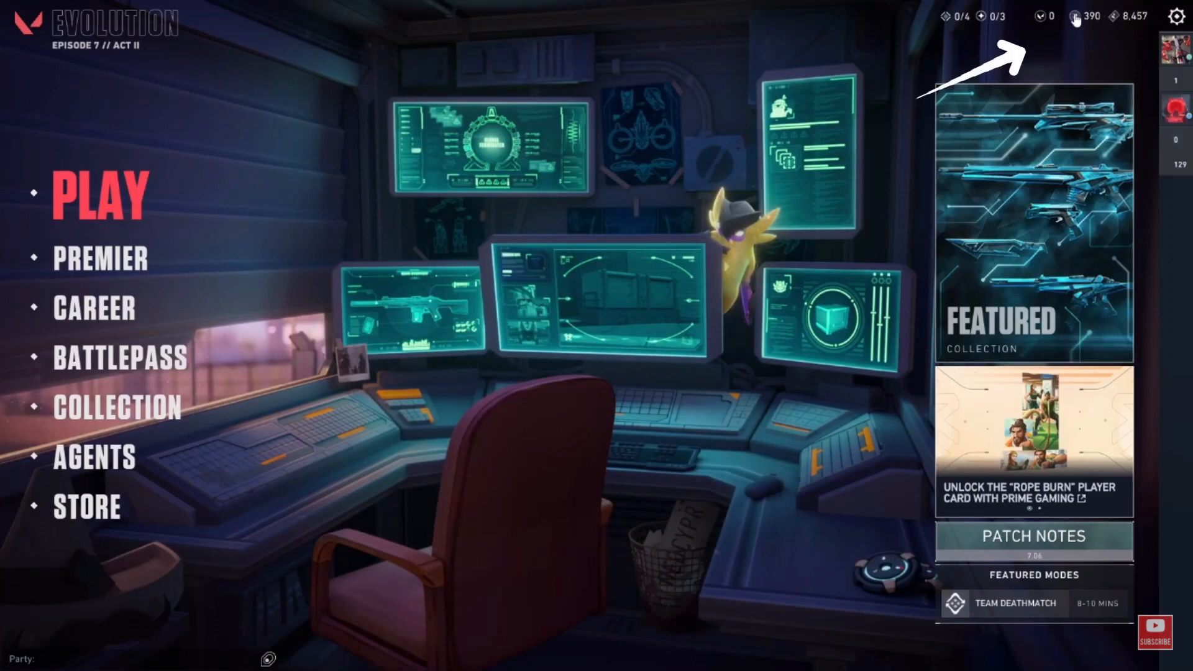
- Open the VALORANT Points store and pick the €100 package of 11,000 points
{"action": "left_click", "coordinate": [1073, 15]}
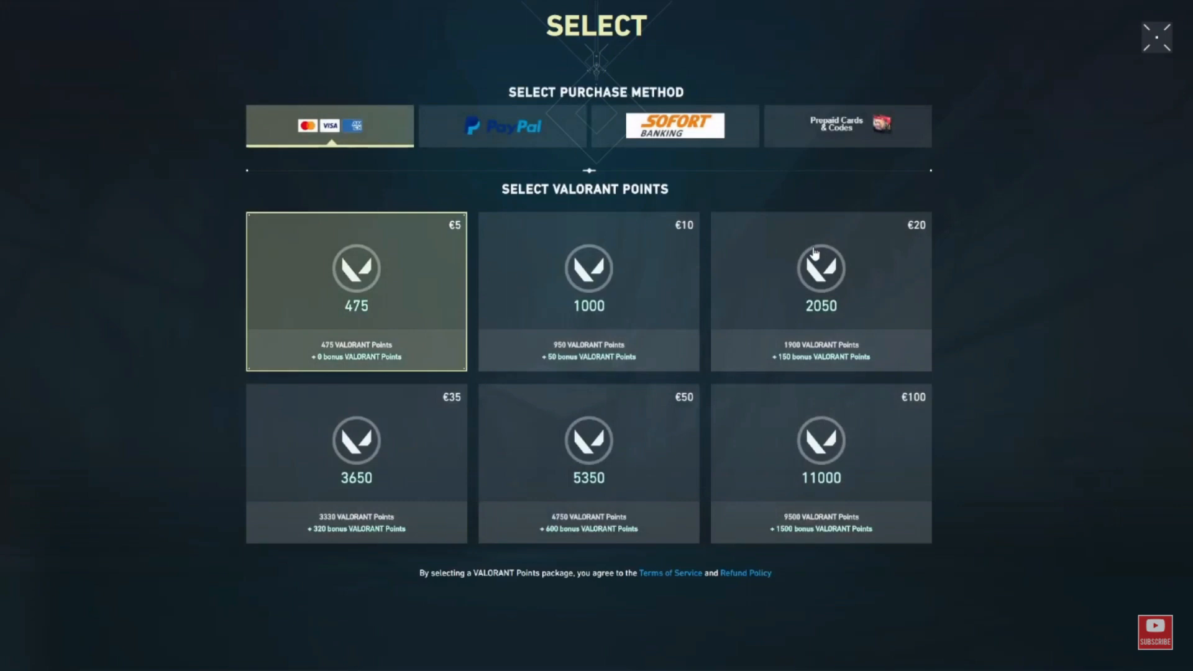
{"action": "left_click", "coordinate": [820, 462]}
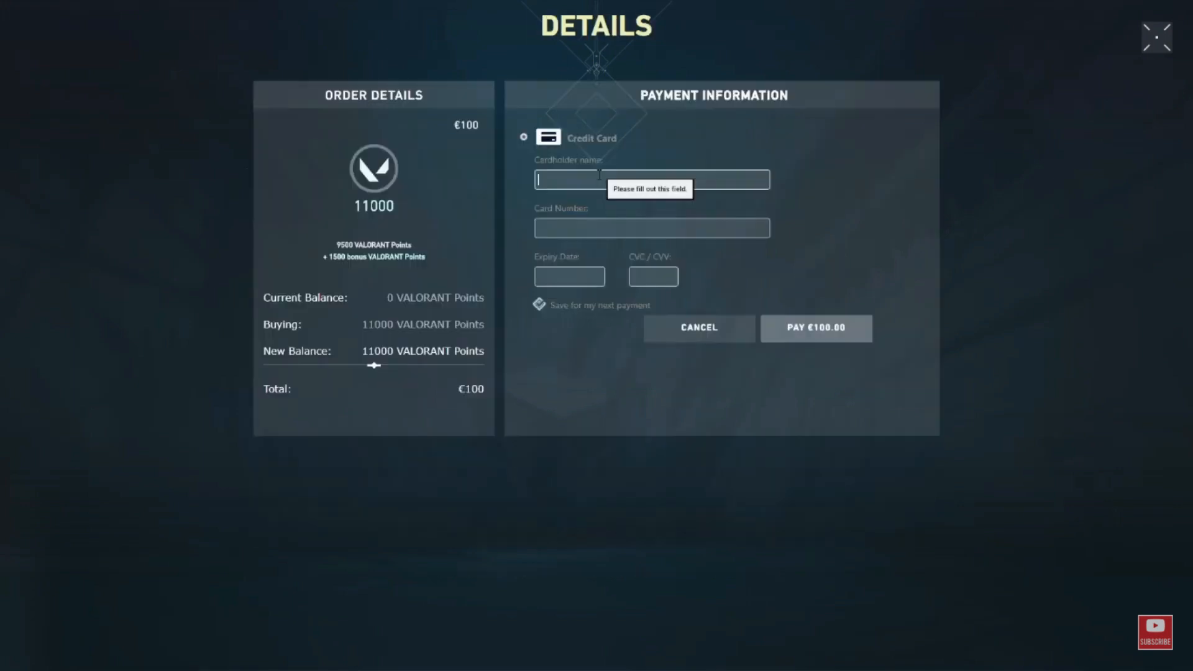